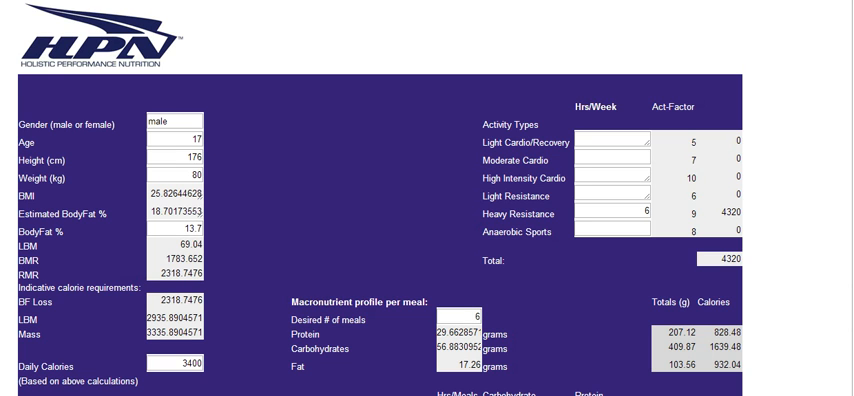
Enter client data: age 34, weight 75 kg and 11% body fat so the calorie figures recalculate.
{"action": "left_click", "coordinate": [172, 120]}
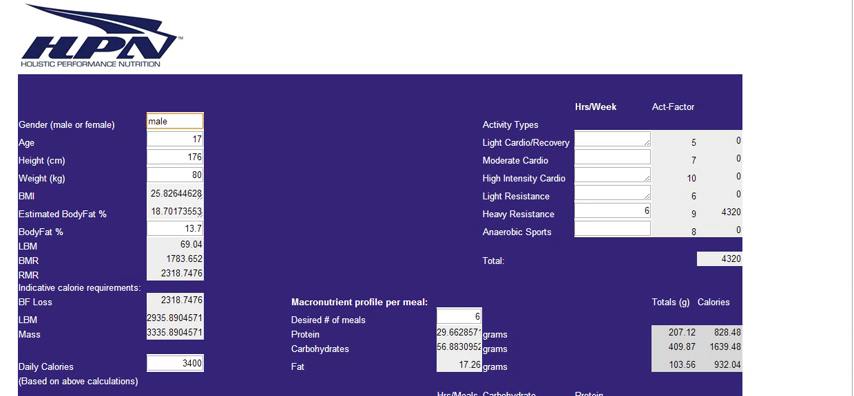
{"action": "type", "text": "34"}
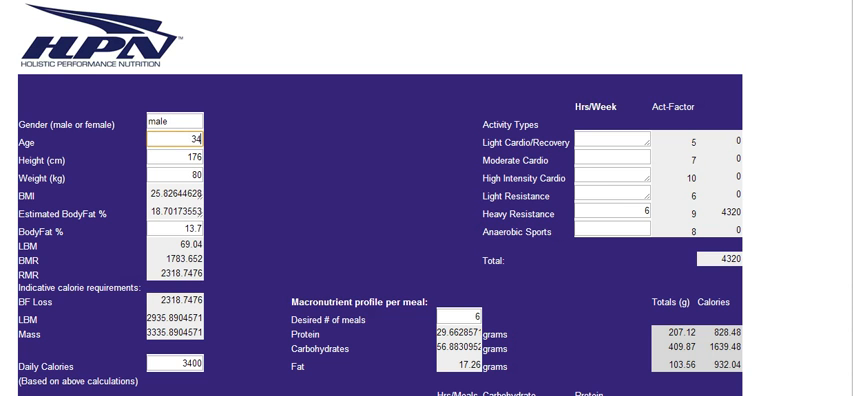
{"action": "left_click", "coordinate": [176, 160]}
{"action": "type", "text": "178"}
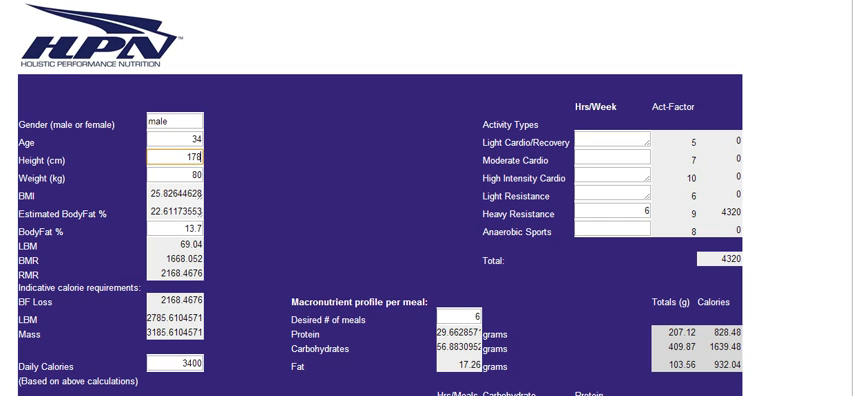
{"action": "type", "text": "75"}
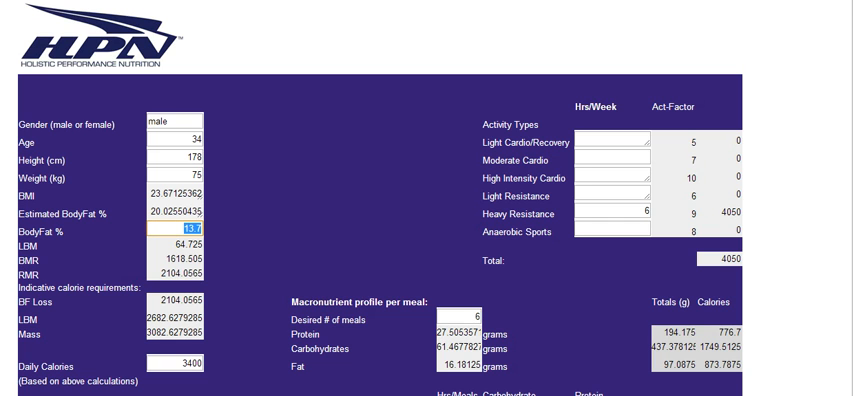
{"action": "type", "text": "11"}
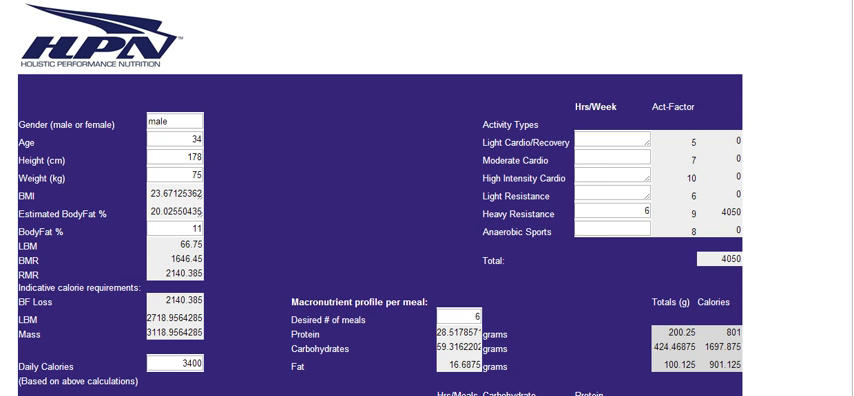
Enter weekly hours for heavy resistance and anaerobic sports, bringing the activity total to 3750 calories.
{"action": "scroll", "scroll_direction": "down", "scroll_amount": 3}
{"action": "type", "text": "0"}
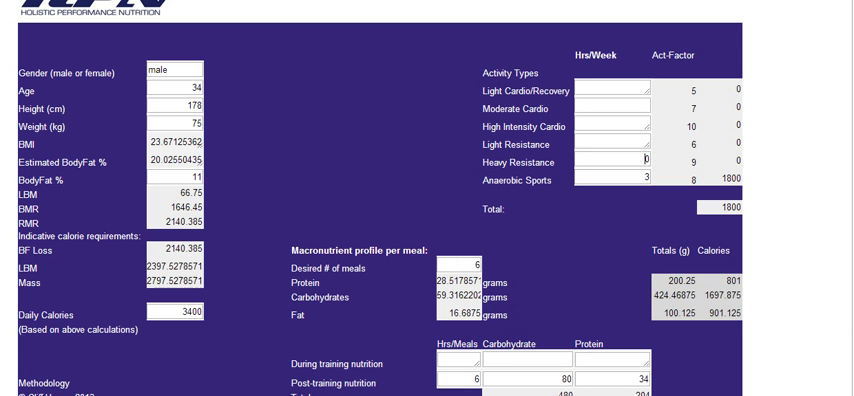
{"action": "left_click", "coordinate": [616, 162]}
{"action": "type", "text": "2"}
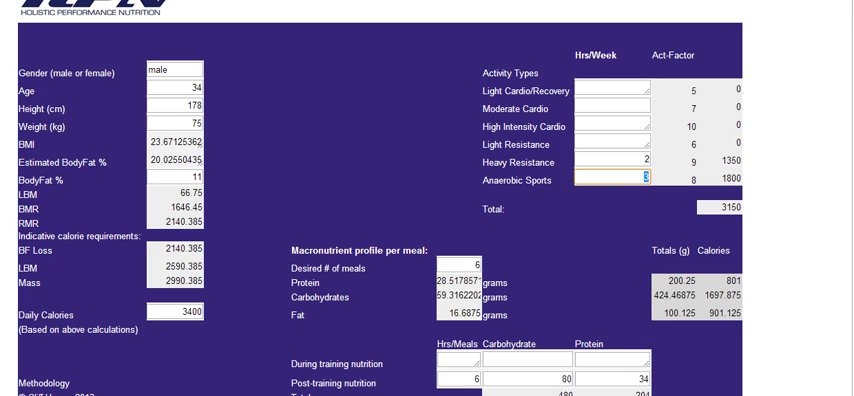
{"action": "type", "text": "4"}
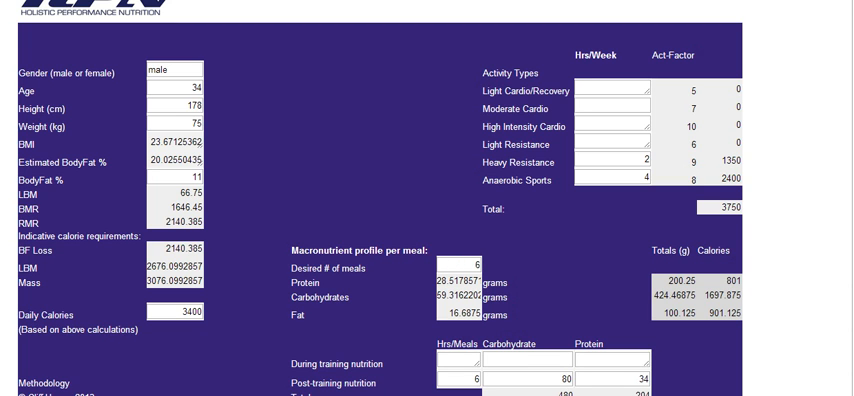
Set the daily calorie target to 2700 so per-meal carbohydrate grams recalculate.
{"action": "left_click", "coordinate": [180, 312]}
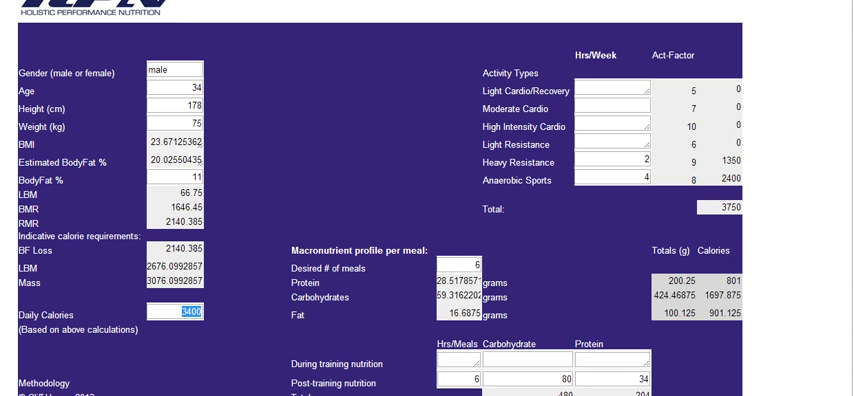
{"action": "type", "text": "2700"}
{"action": "left_click", "coordinate": [460, 264]}
{"action": "type", "text": "4"}
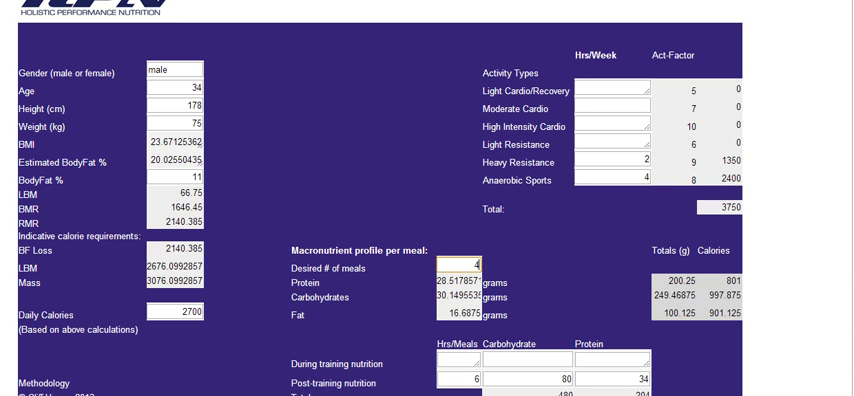
Set post-training nutrition to 75 g carbohydrate and 35 g protein, giving totals of 450 and 204.
{"action": "scroll", "scroll_direction": "down", "scroll_amount": 3}
{"action": "type", "text": "75"}
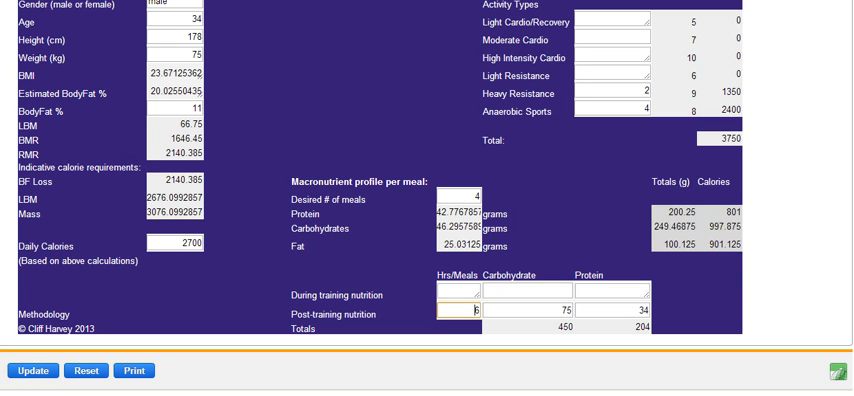
{"action": "left_click", "coordinate": [616, 308]}
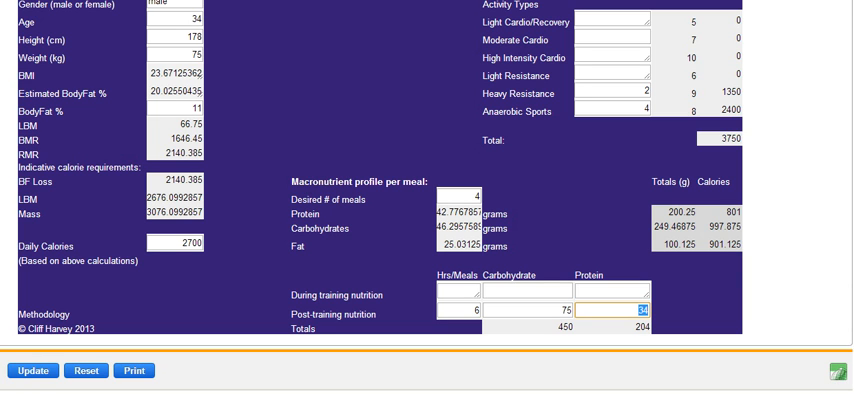
{"action": "type", "text": "35"}
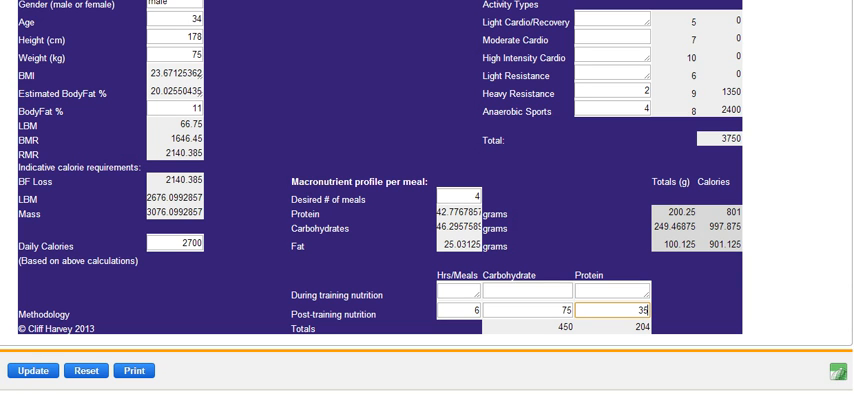